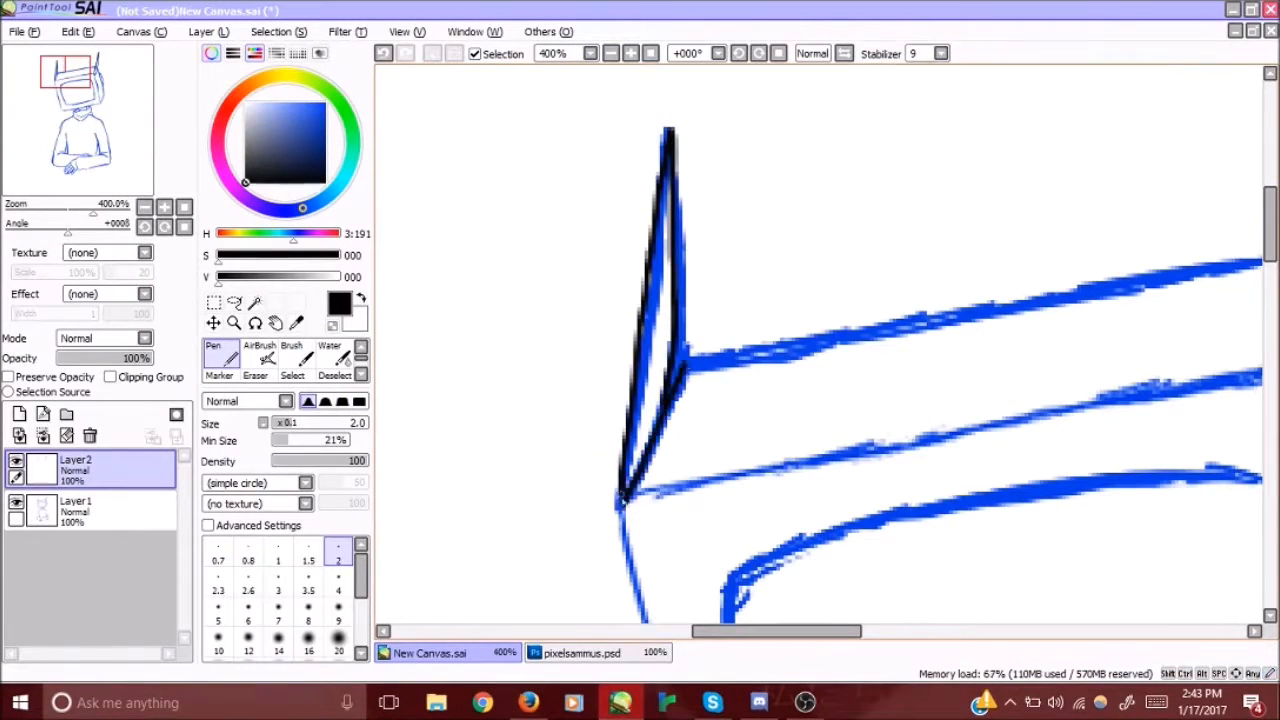
Ink black lines over the sketched fingers, hand and arm outline on Layer2
scroll(up, 3)
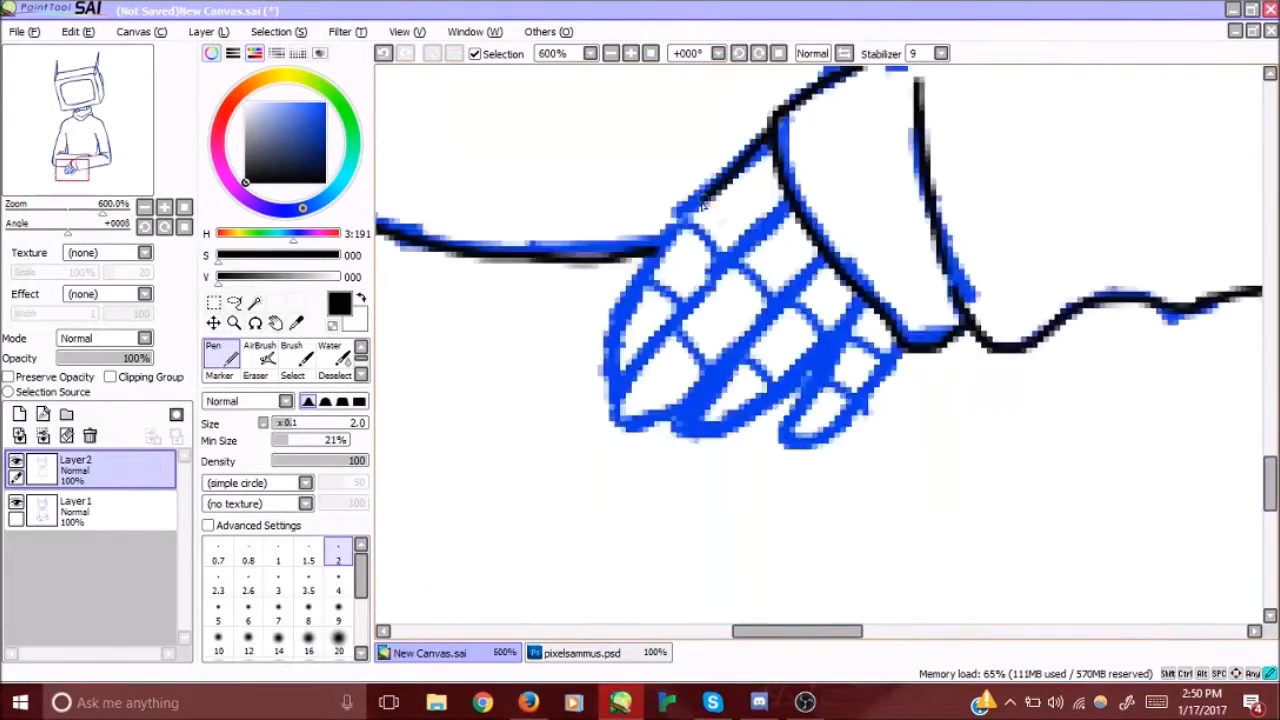
drag(680, 200, 770, 300)
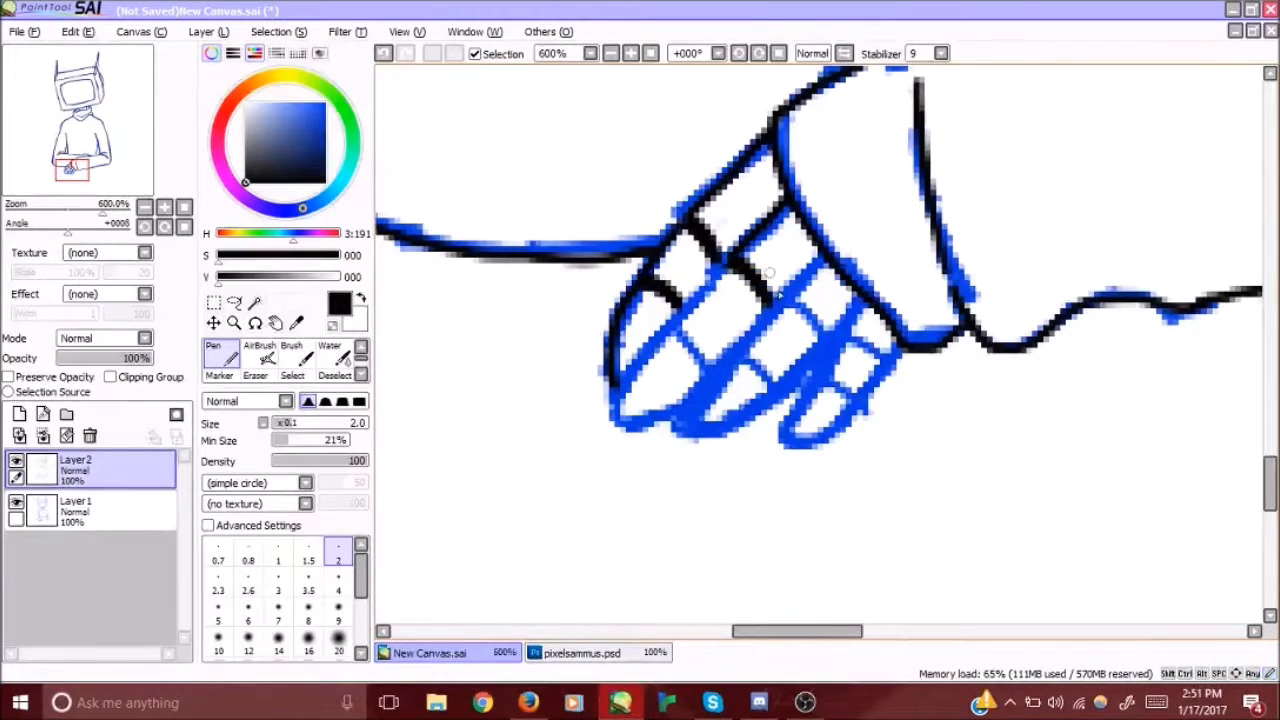
drag(765, 280, 680, 420)
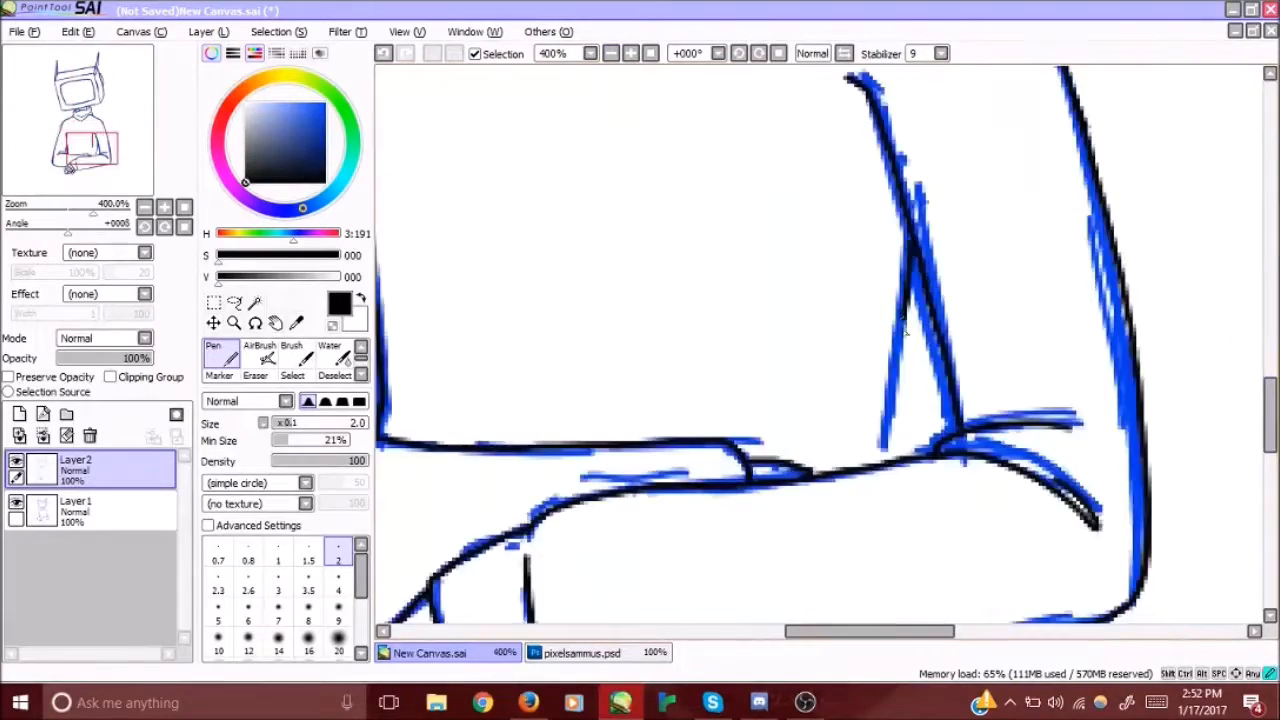
Fill the TV screen with purple, light blue, white, pink and magenta stripes
click(610, 53)
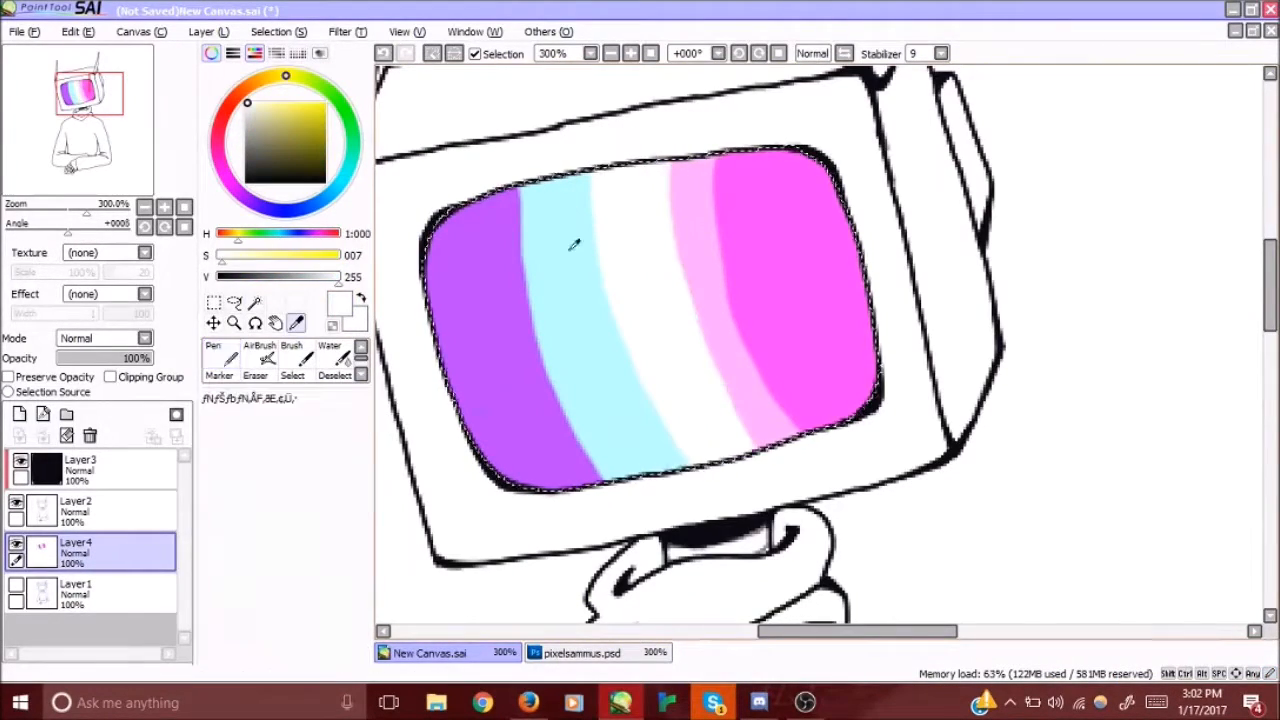
Fill the TV head black, paint purple antennas, and blur a purple screen glow
click(218, 350)
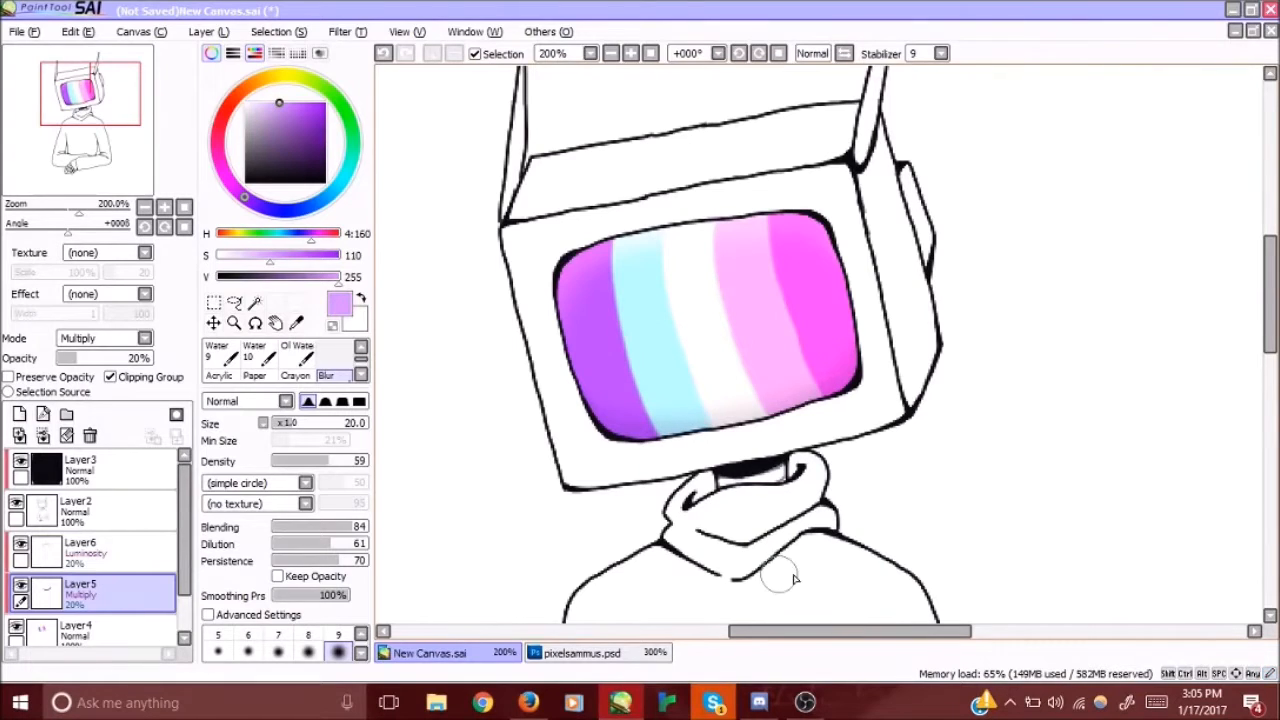
click(80, 548)
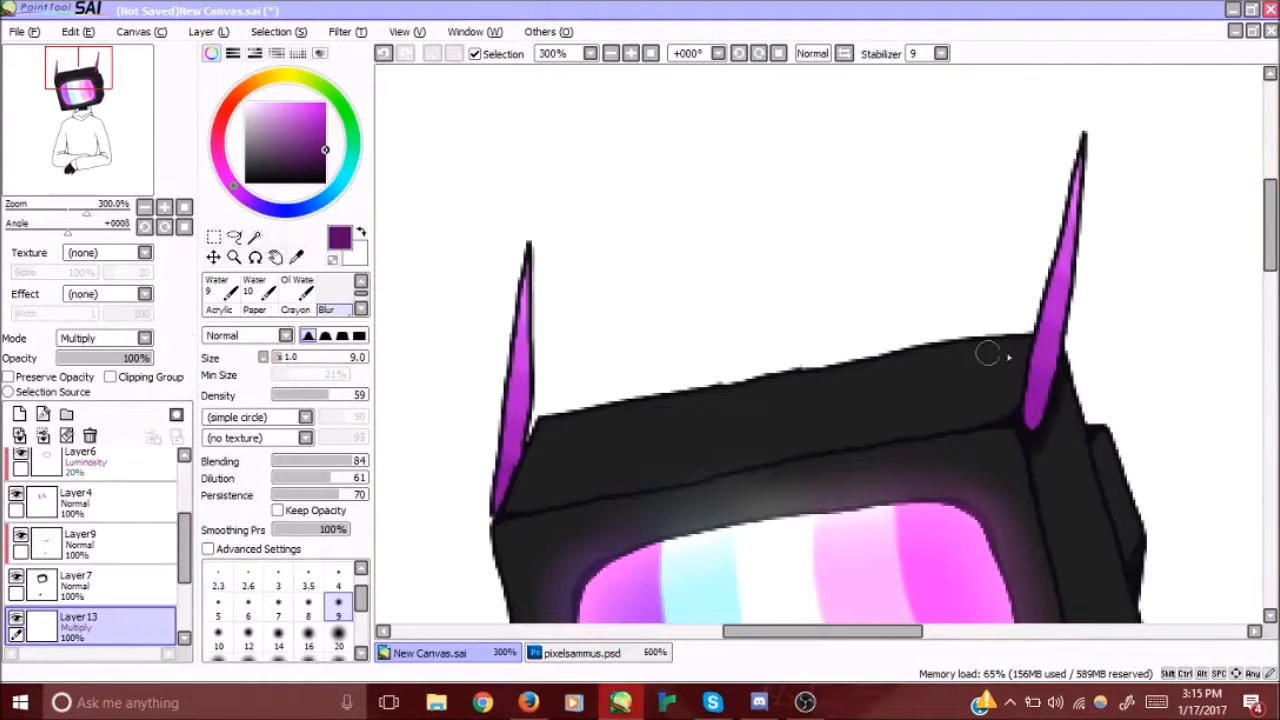
Draw dark navy fold shadows on the hoodie sleeves on clipped Layer15
click(219, 288)
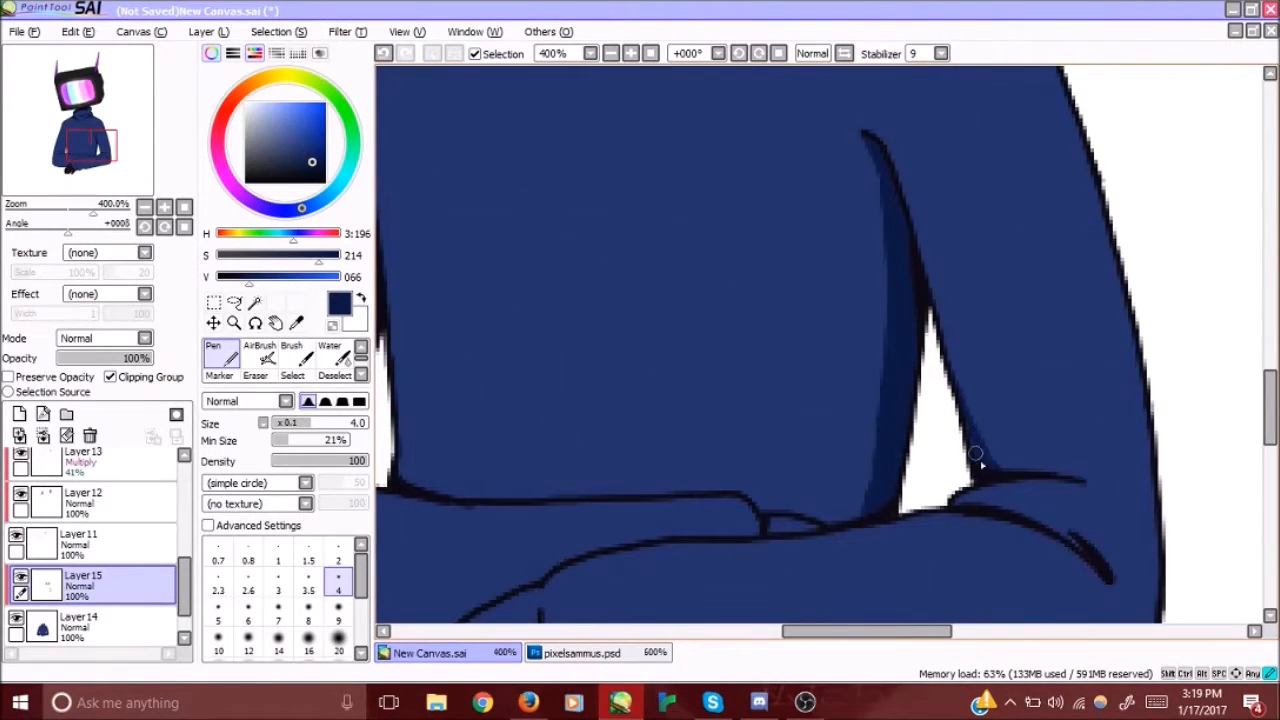
scroll(down, 3)
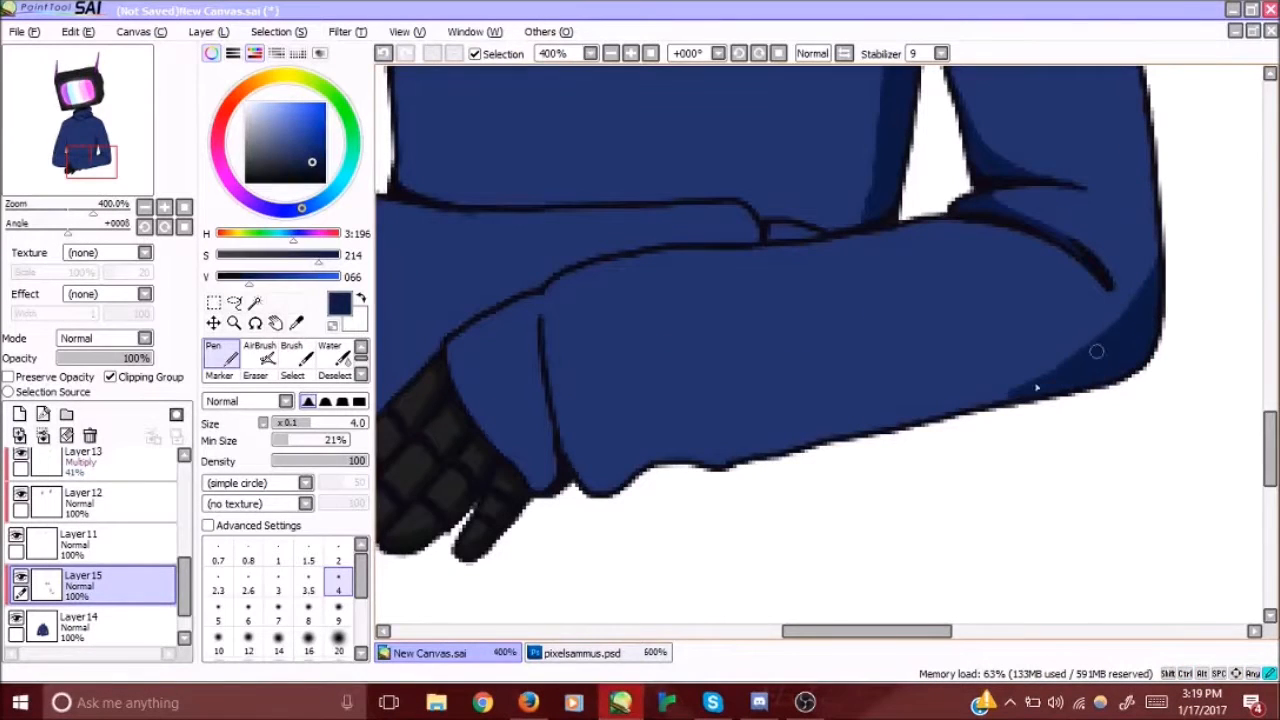